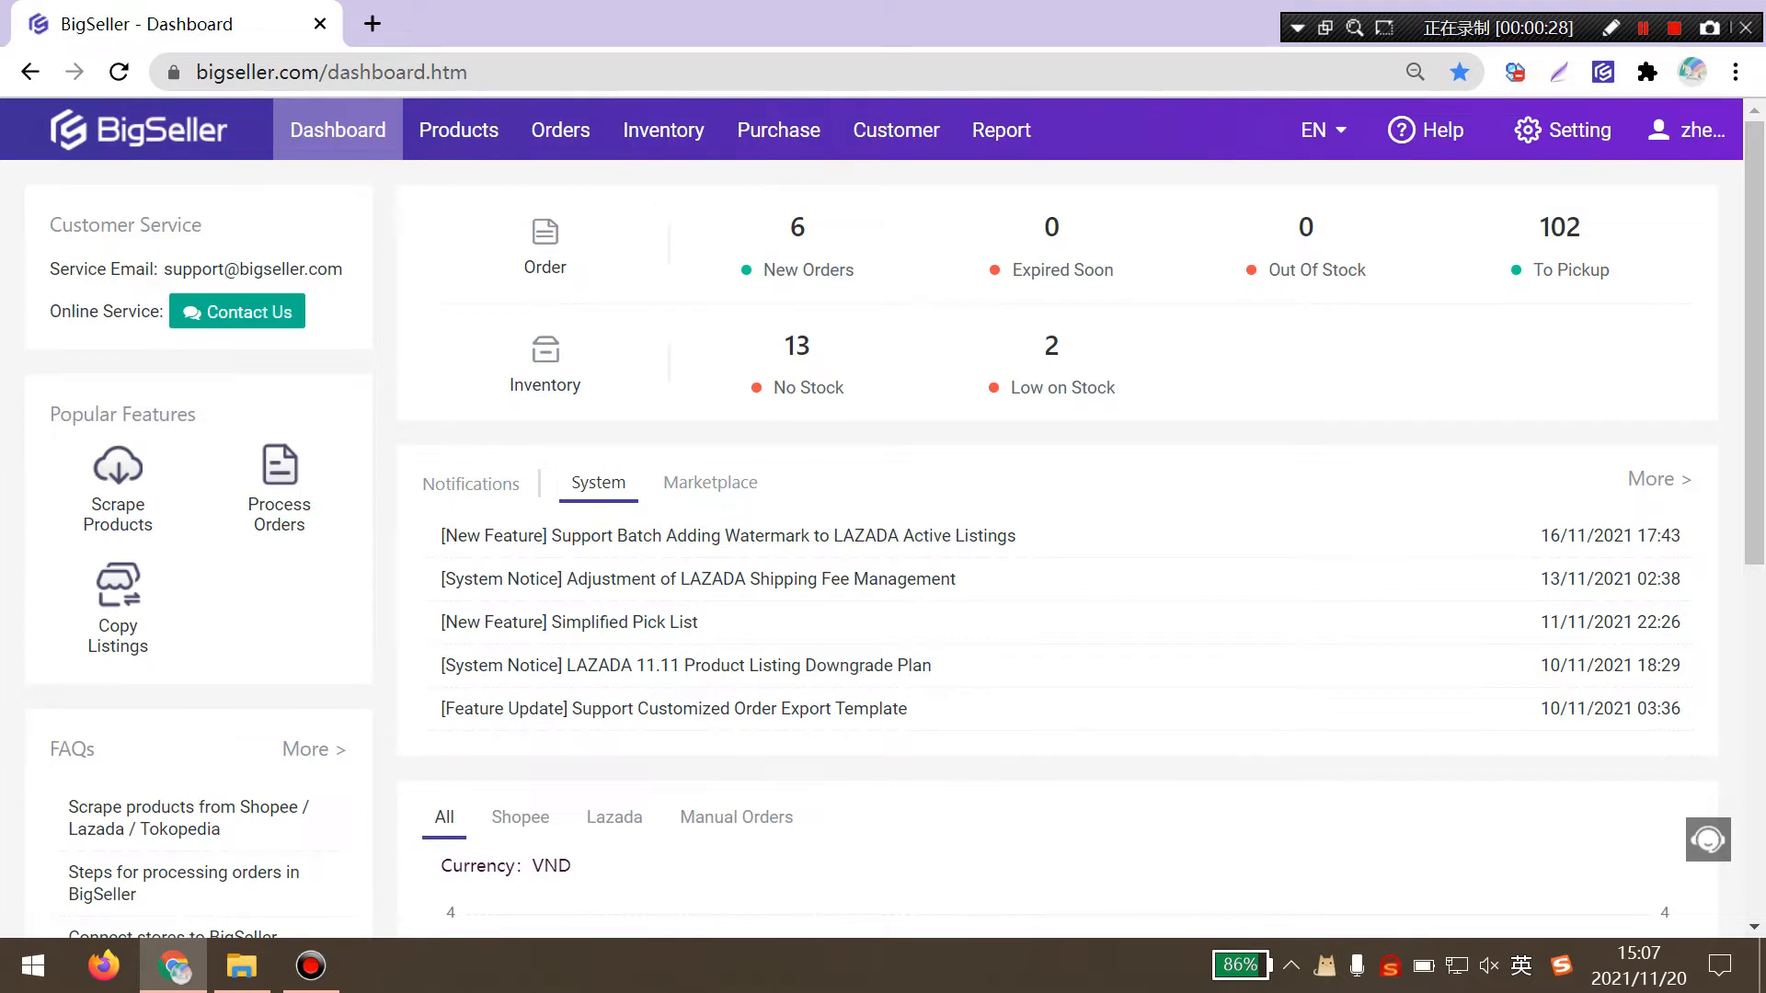
Go to Boost Management from the Products menu's Tools section
left_click(458, 130)
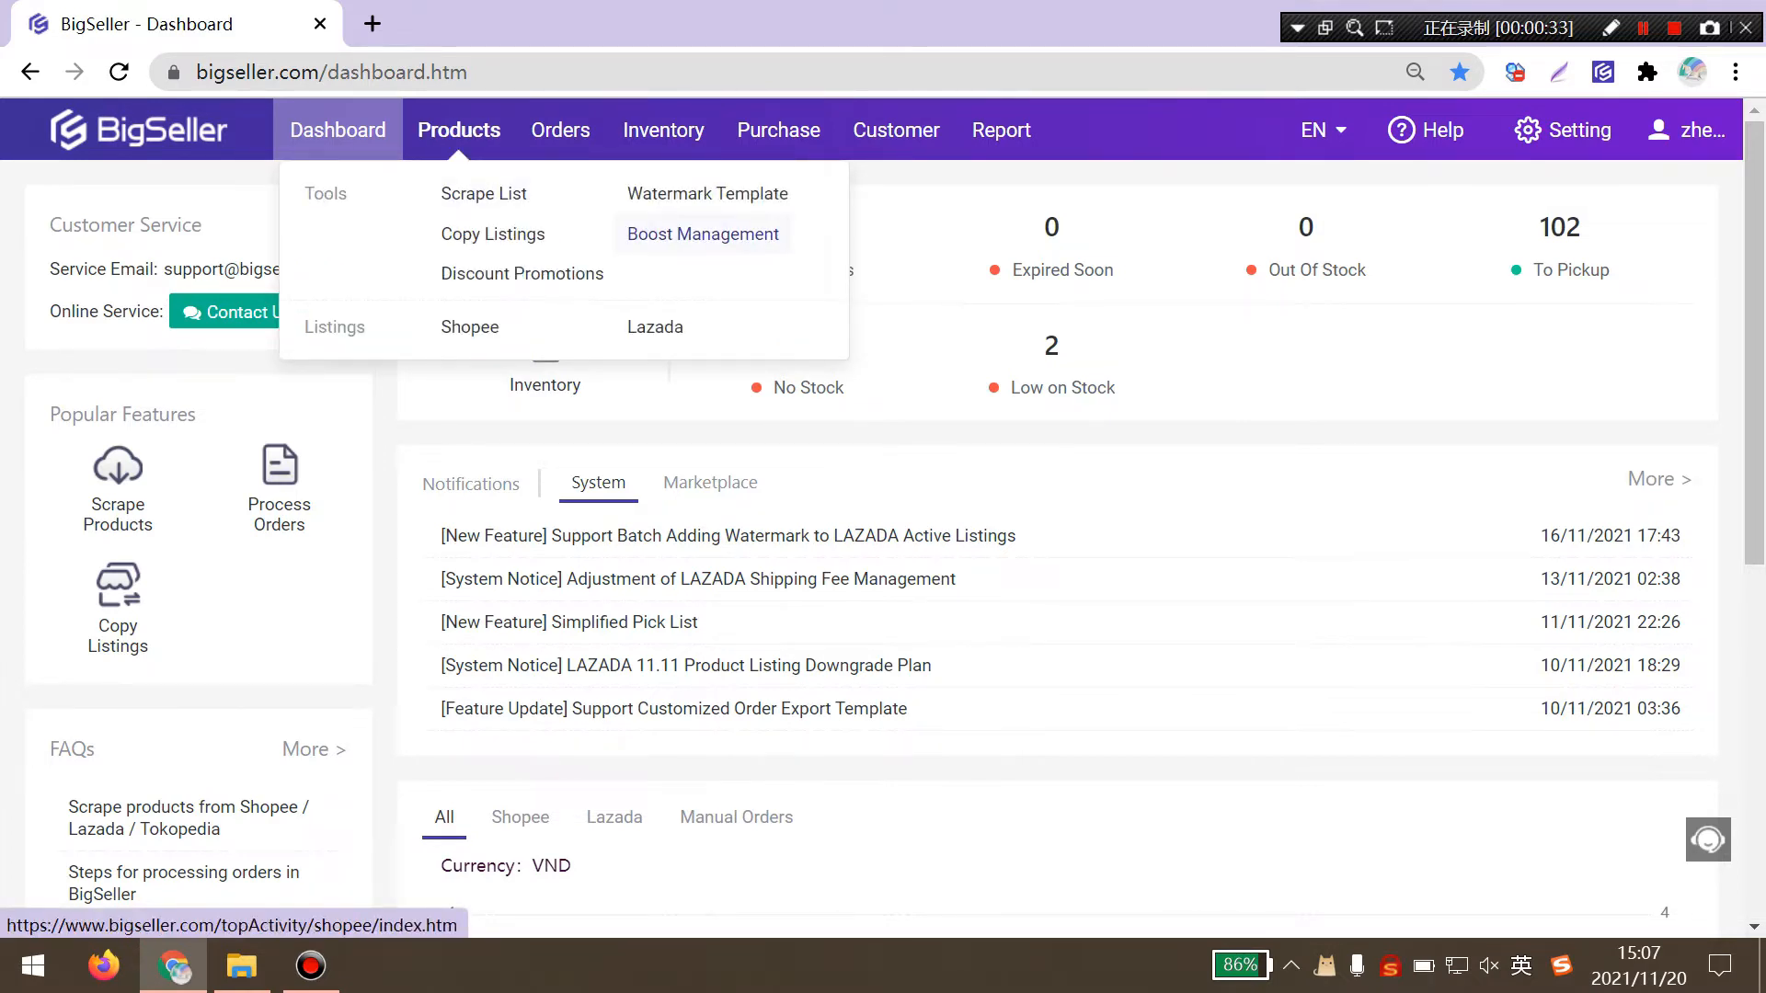
left_click(702, 233)
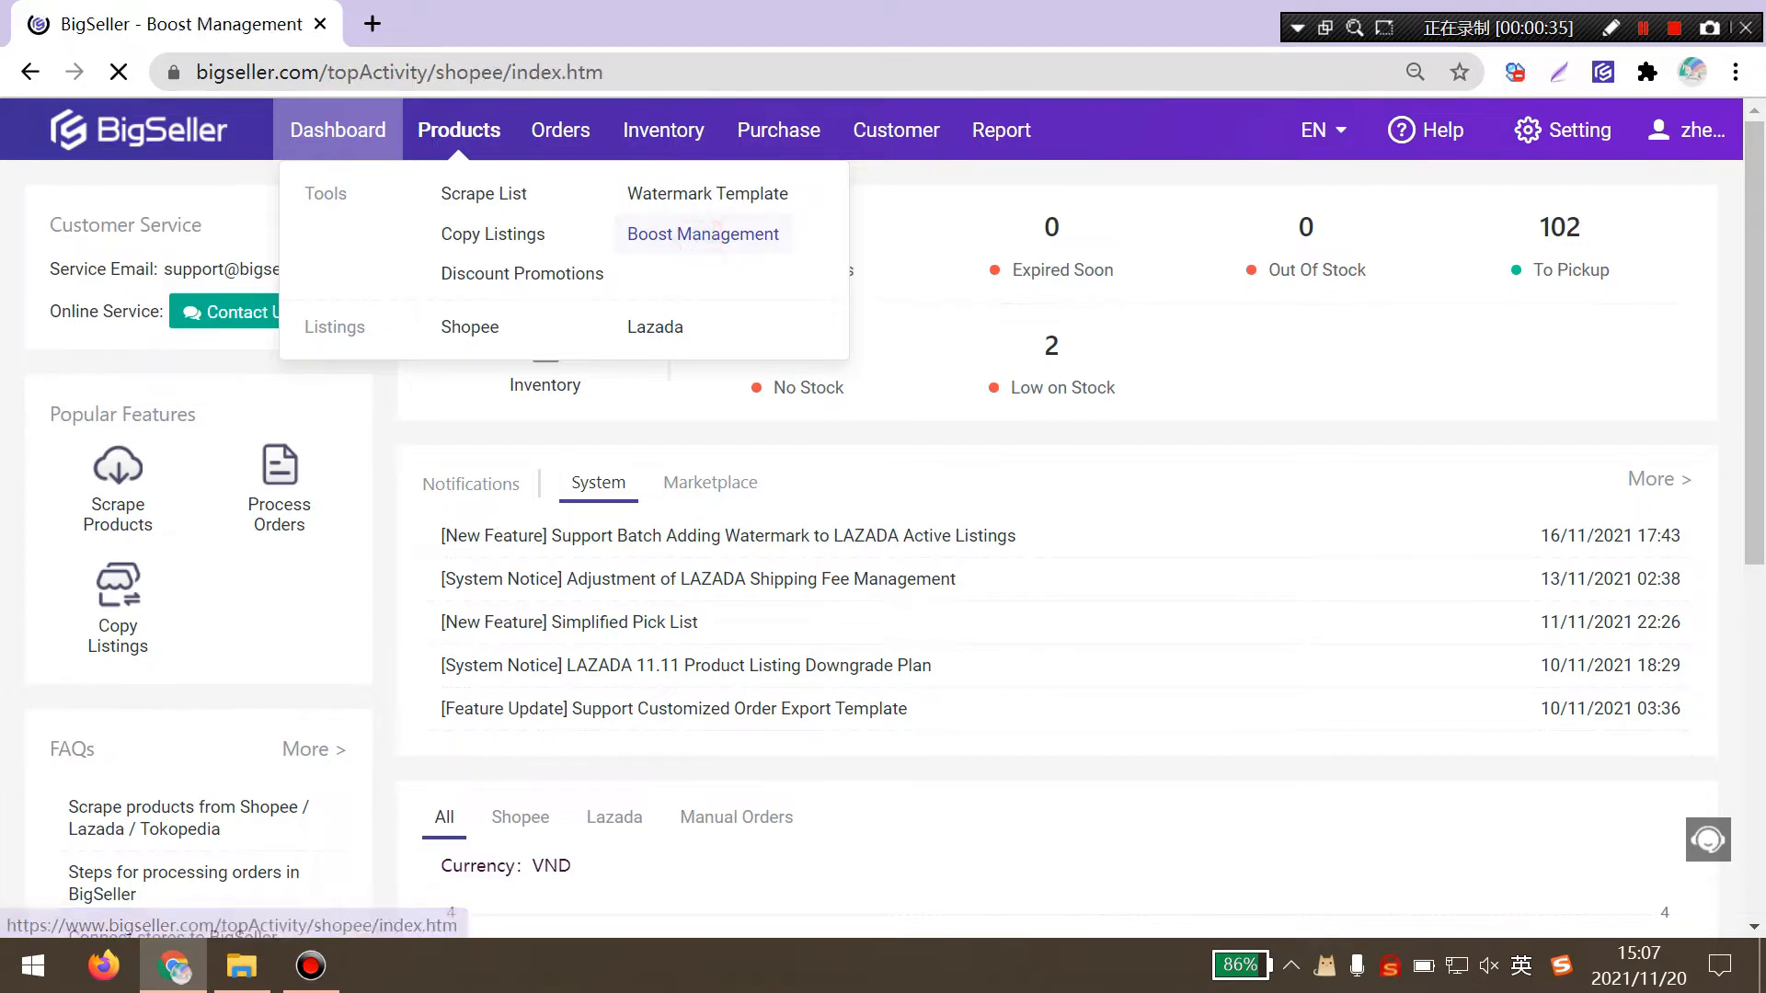
Open the boost edit page for the shopee-thlocal2 store from the store list
left_click(703, 233)
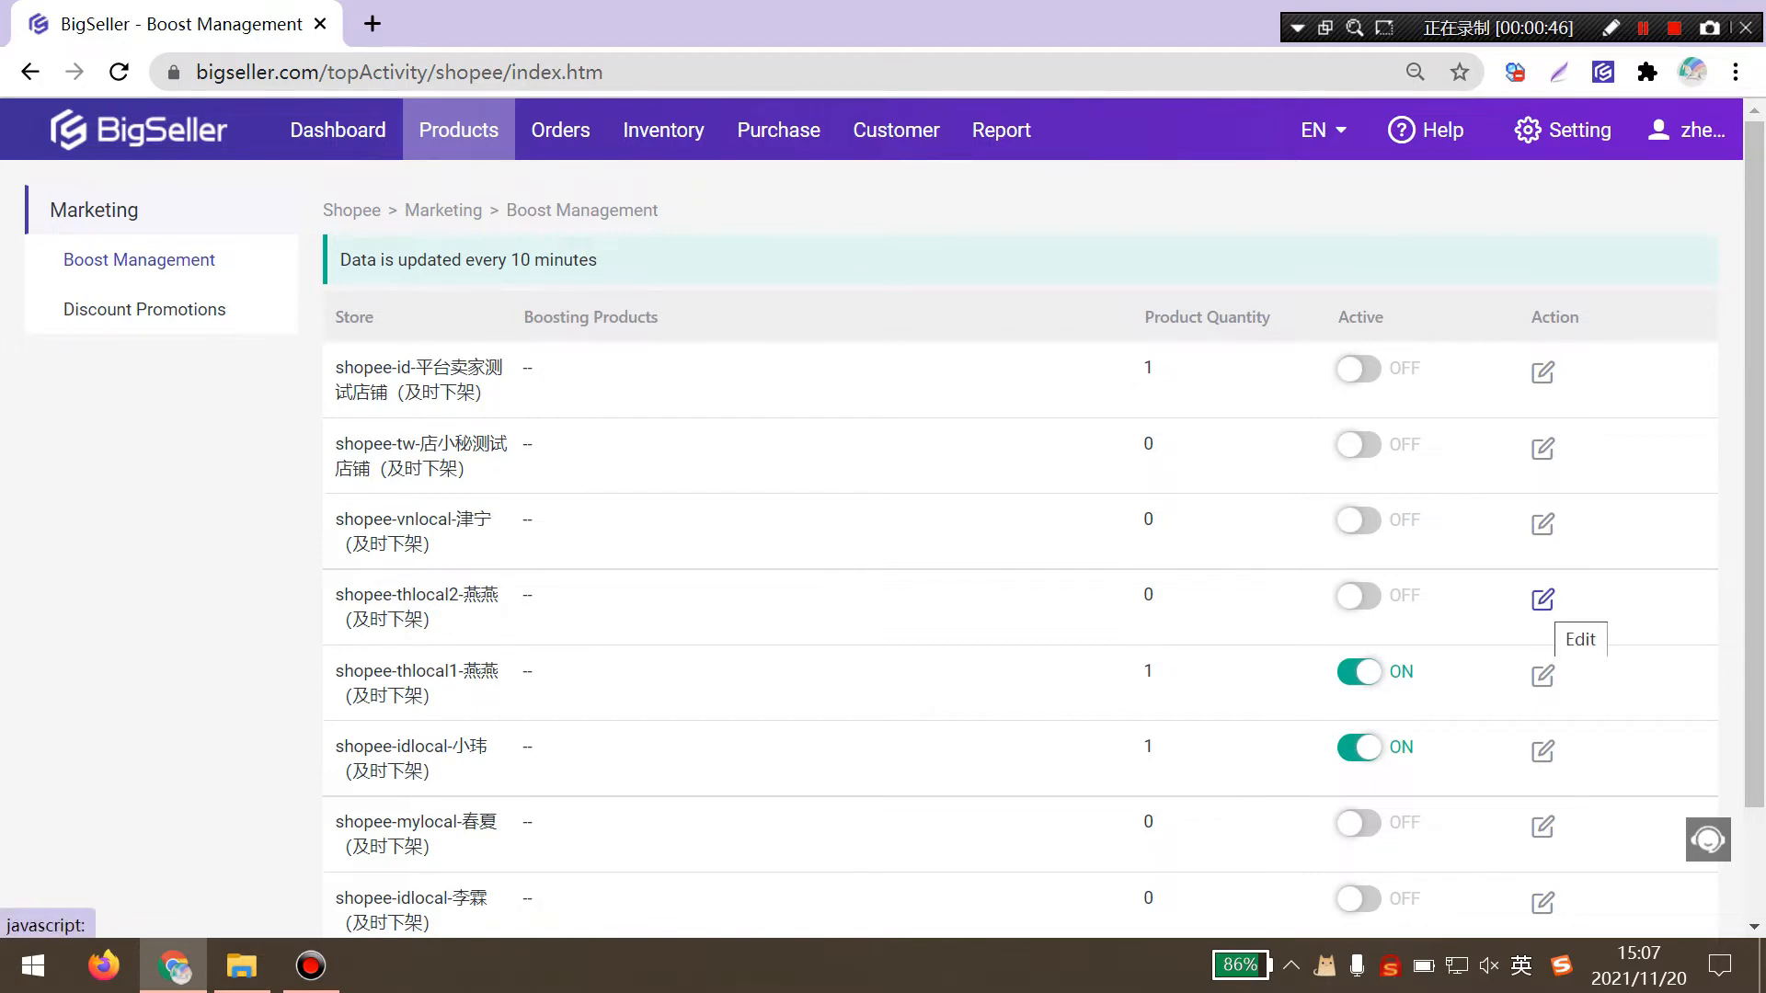
left_click(1541, 598)
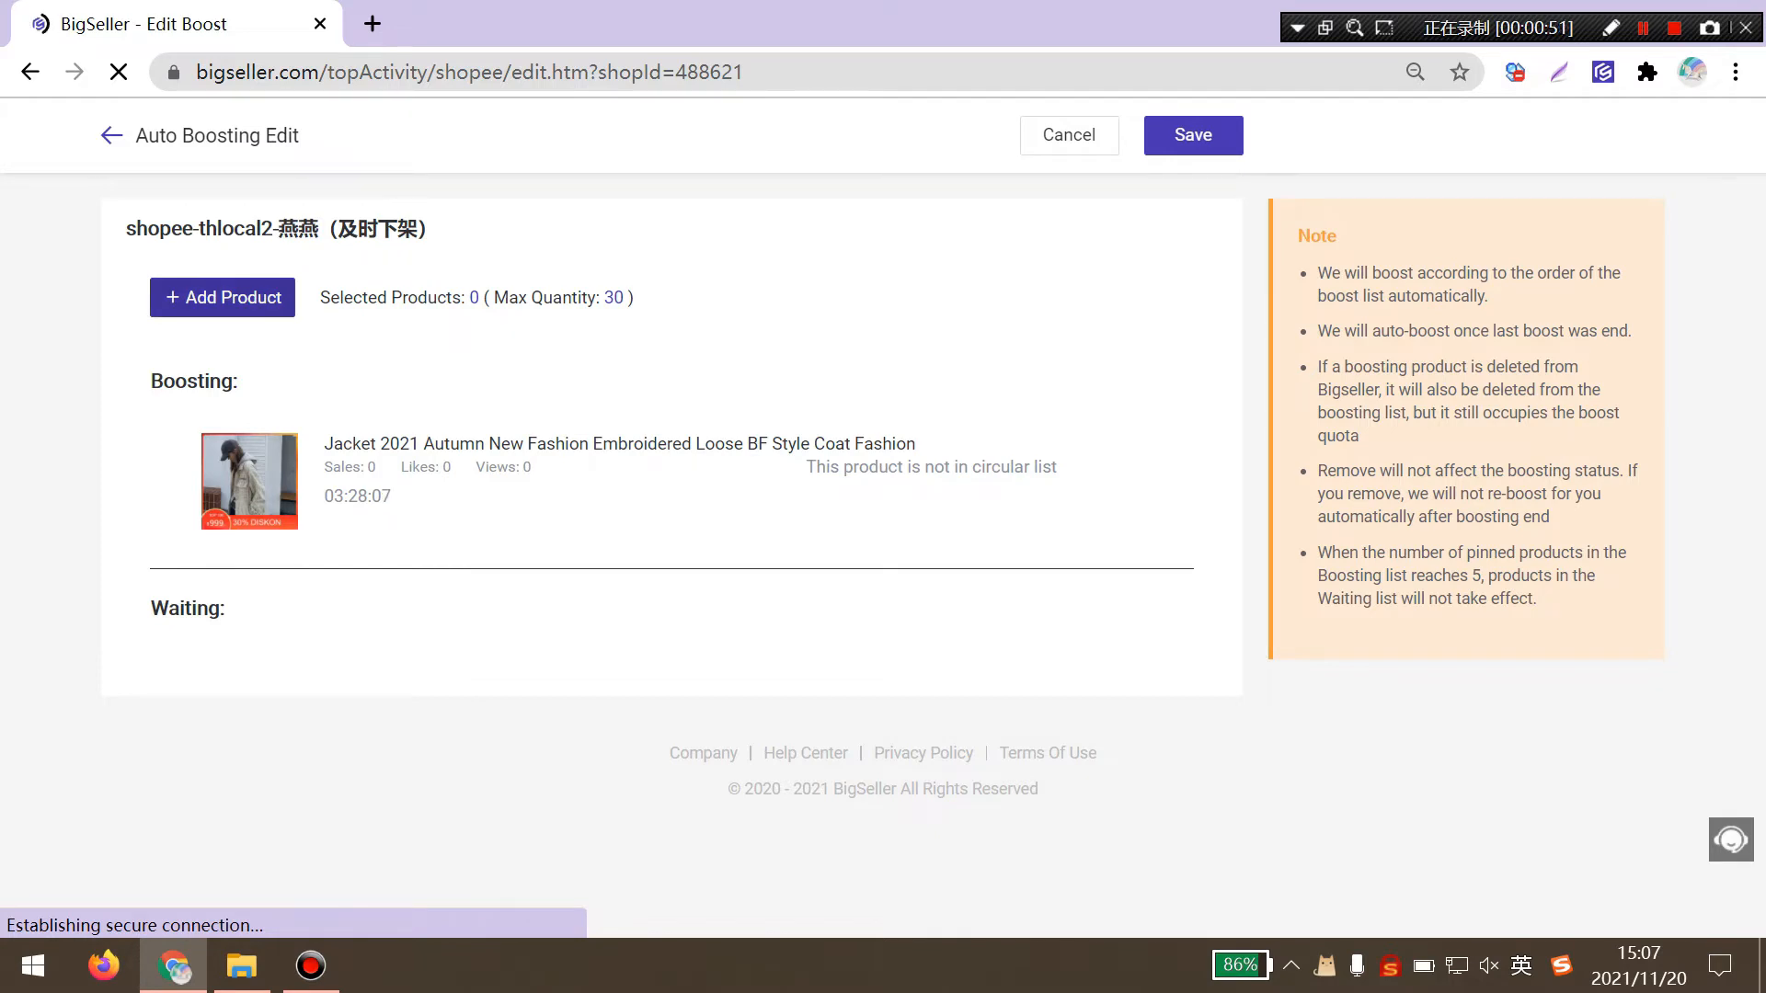
Add 12 products to the thlocal2 boost list through the Add Product dialog
left_click(221, 297)
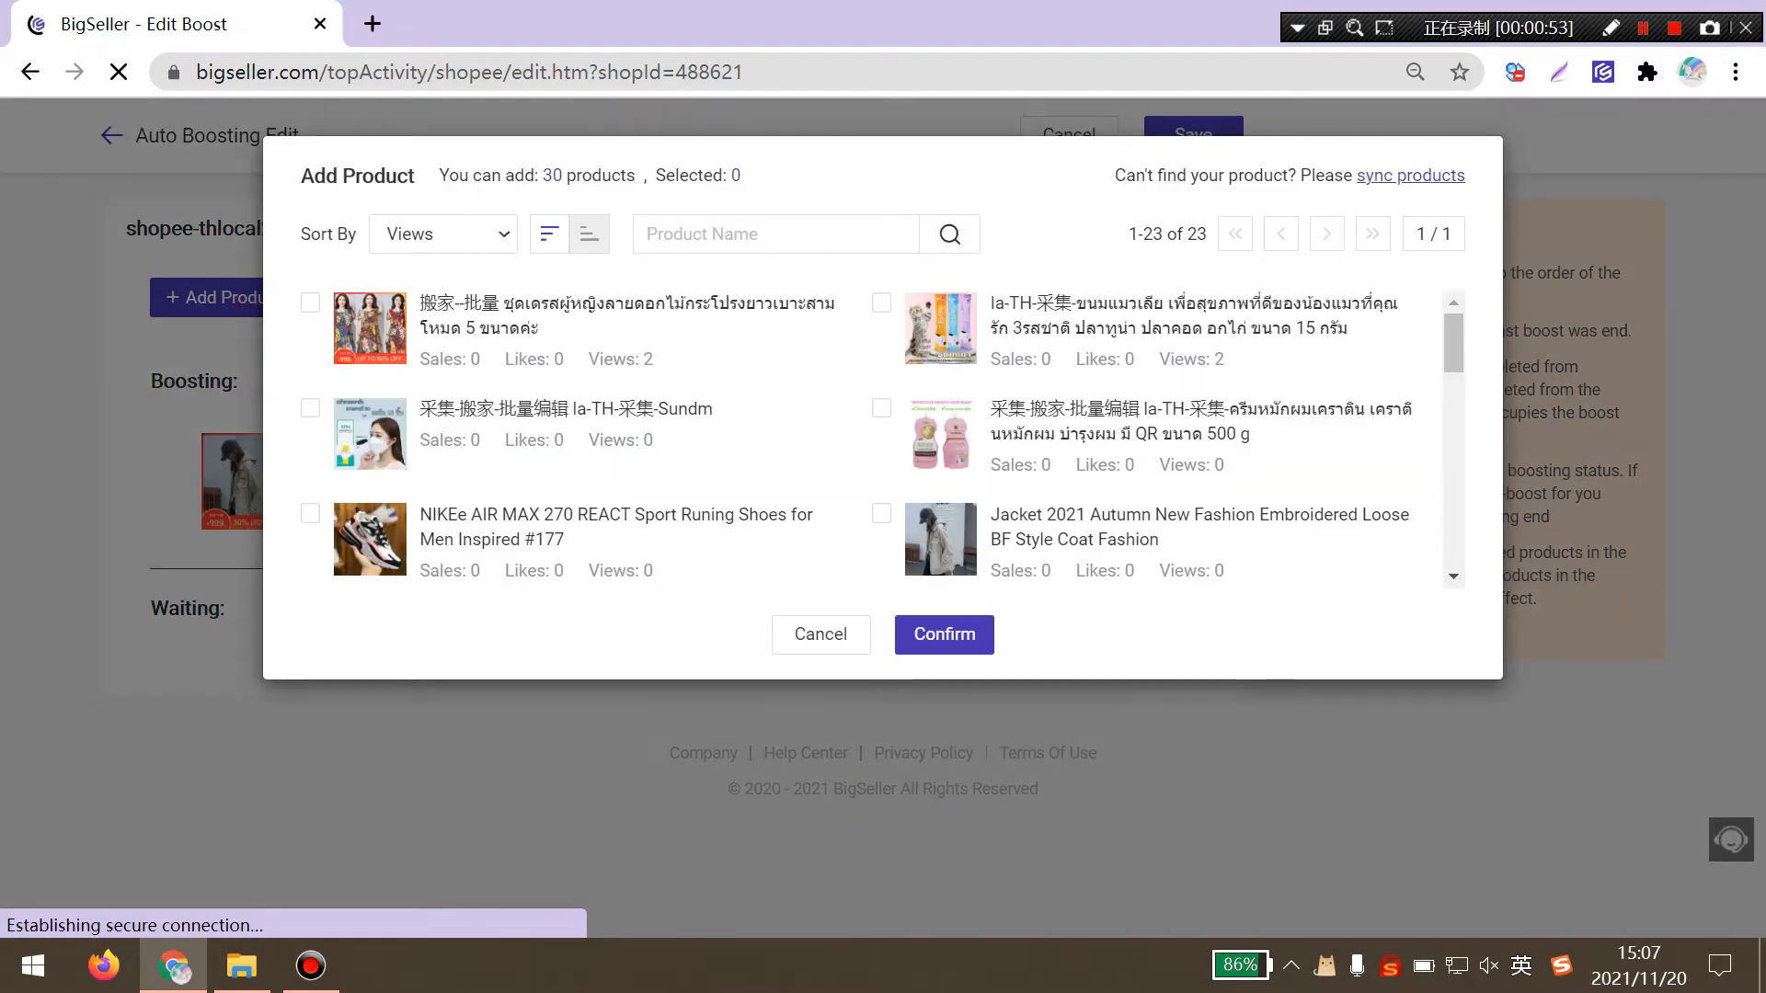
left_click(311, 408)
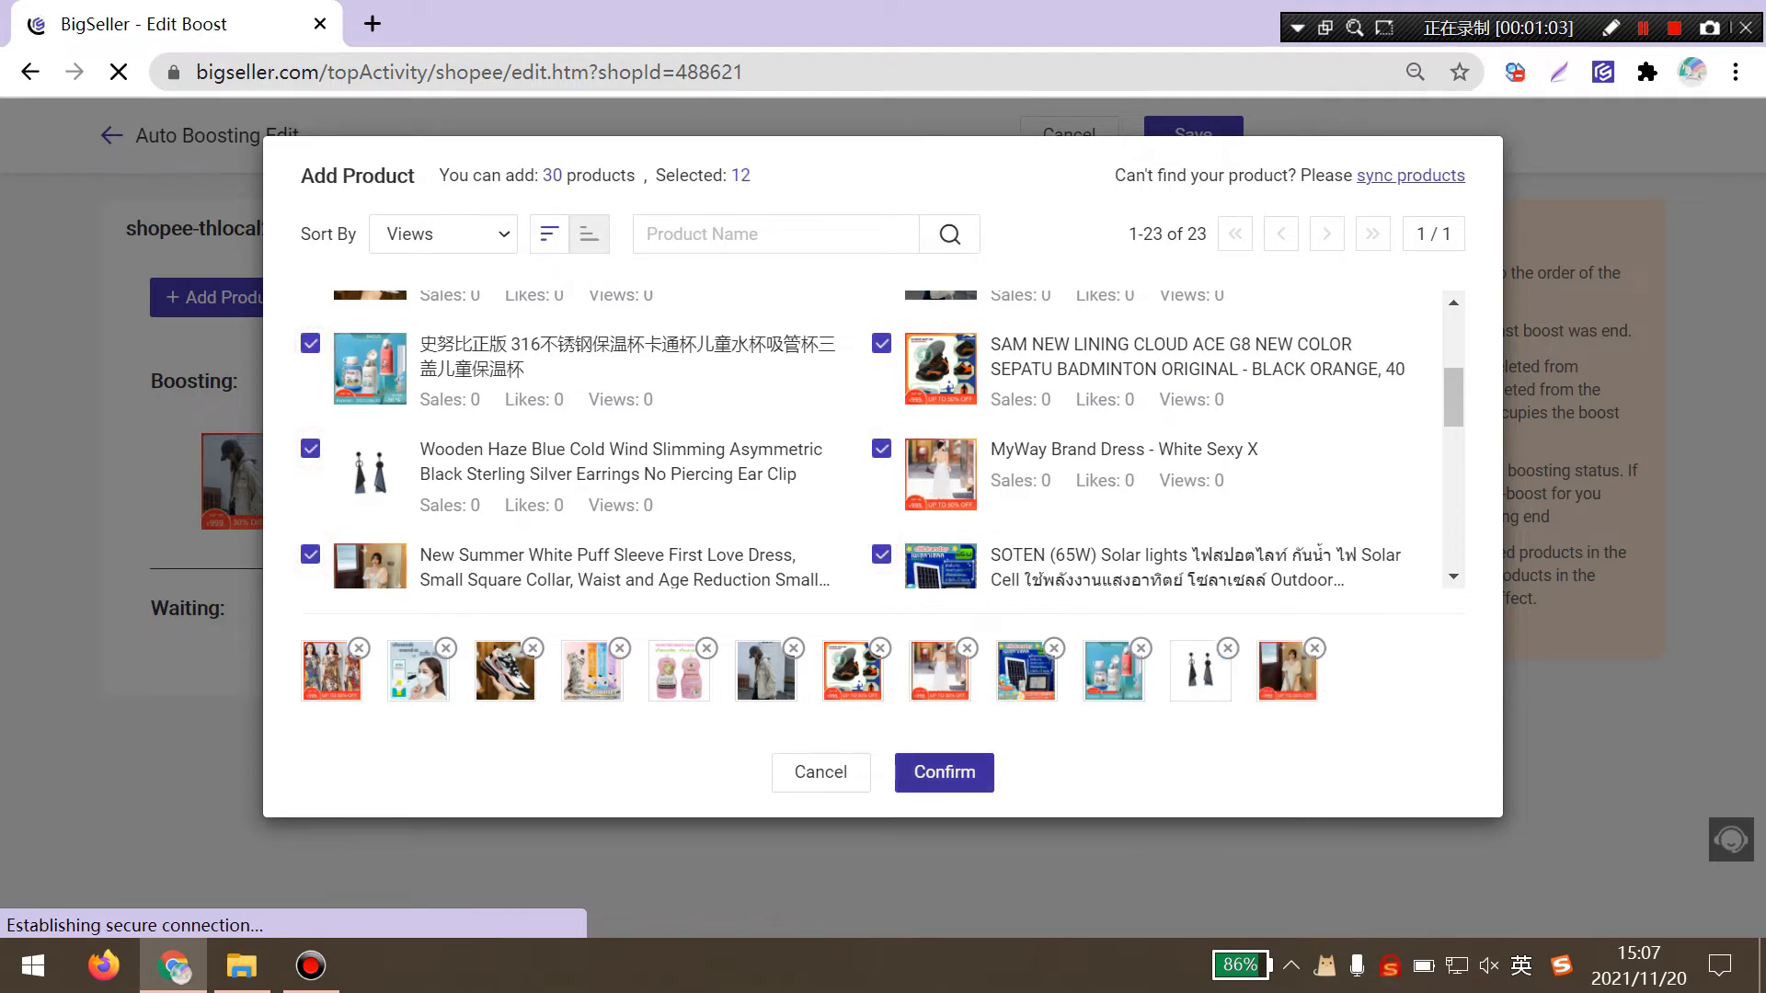
left_click(943, 773)
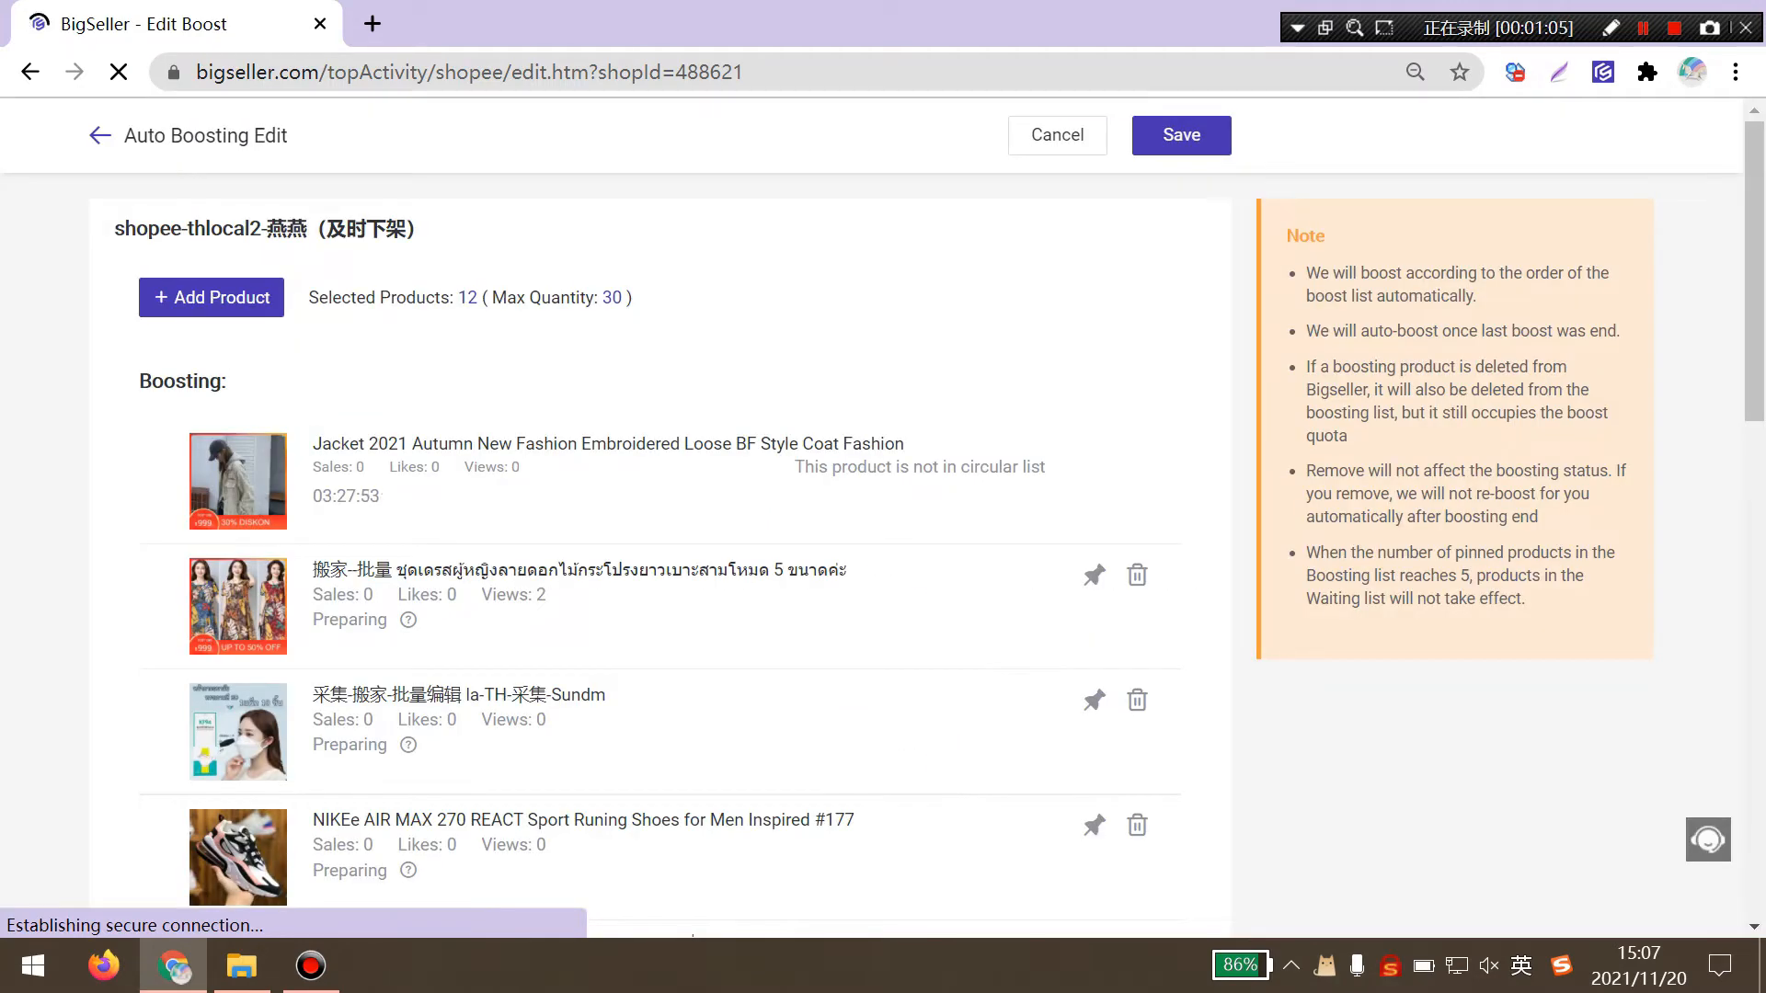
scroll("down", 3)
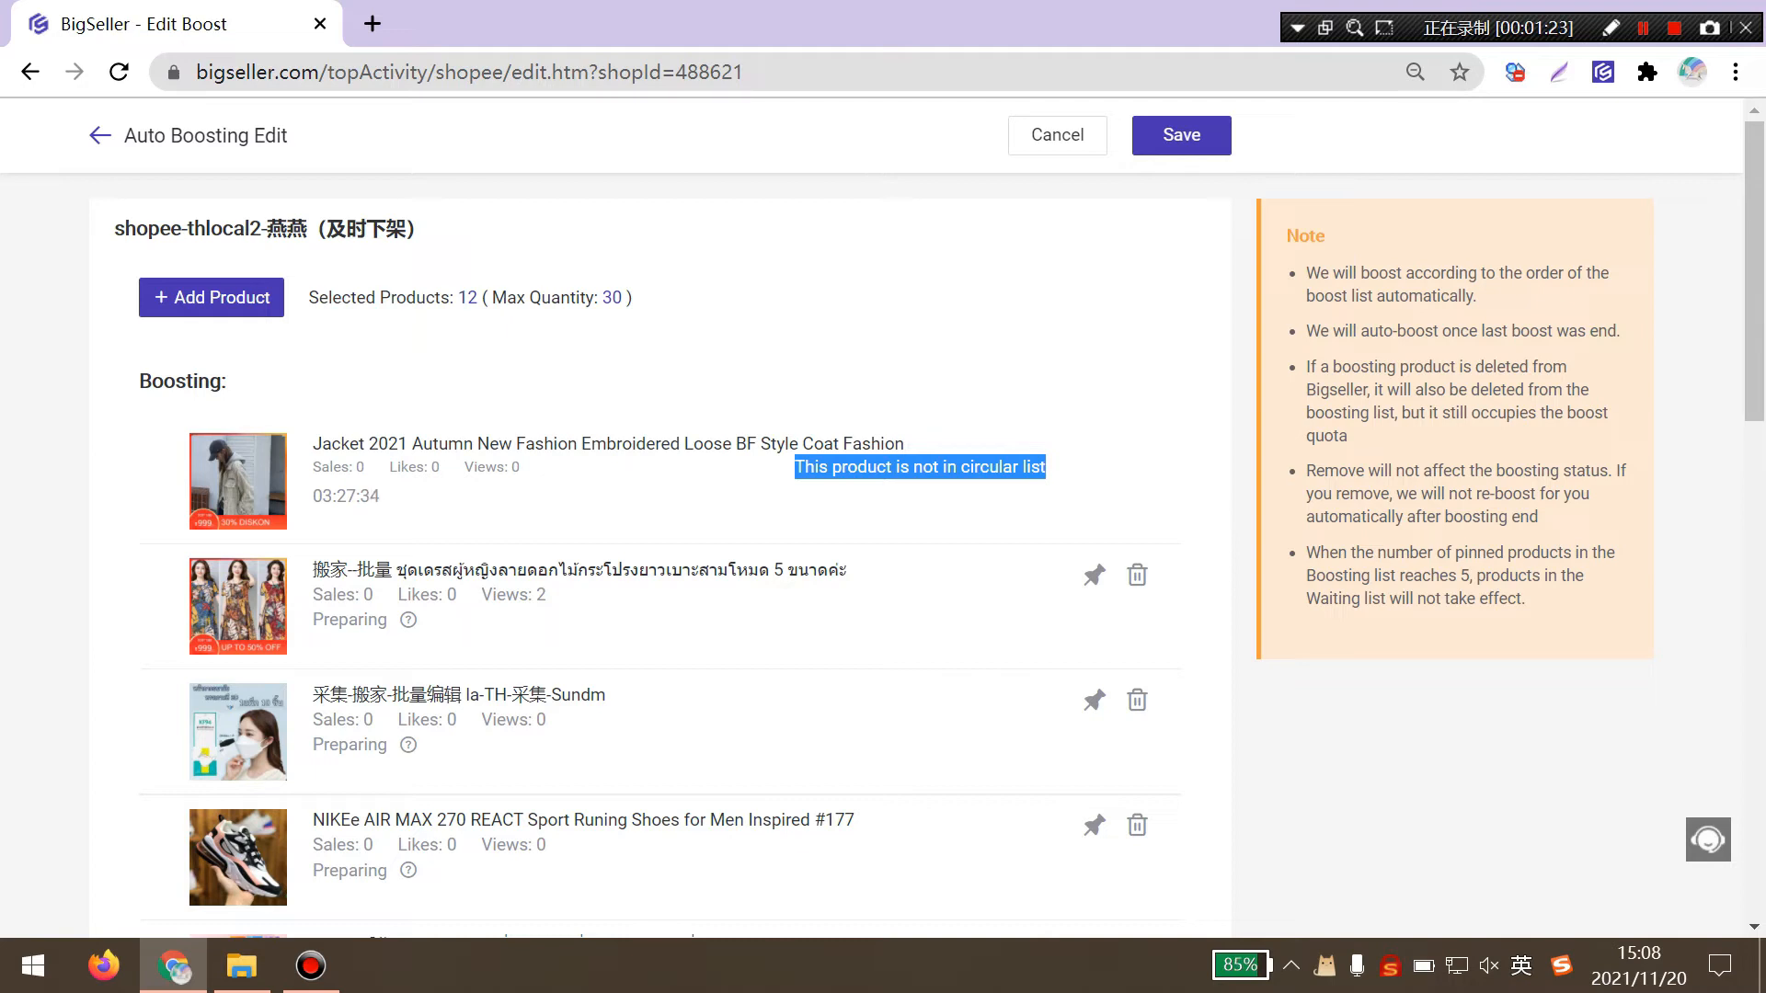
scroll("down", 3)
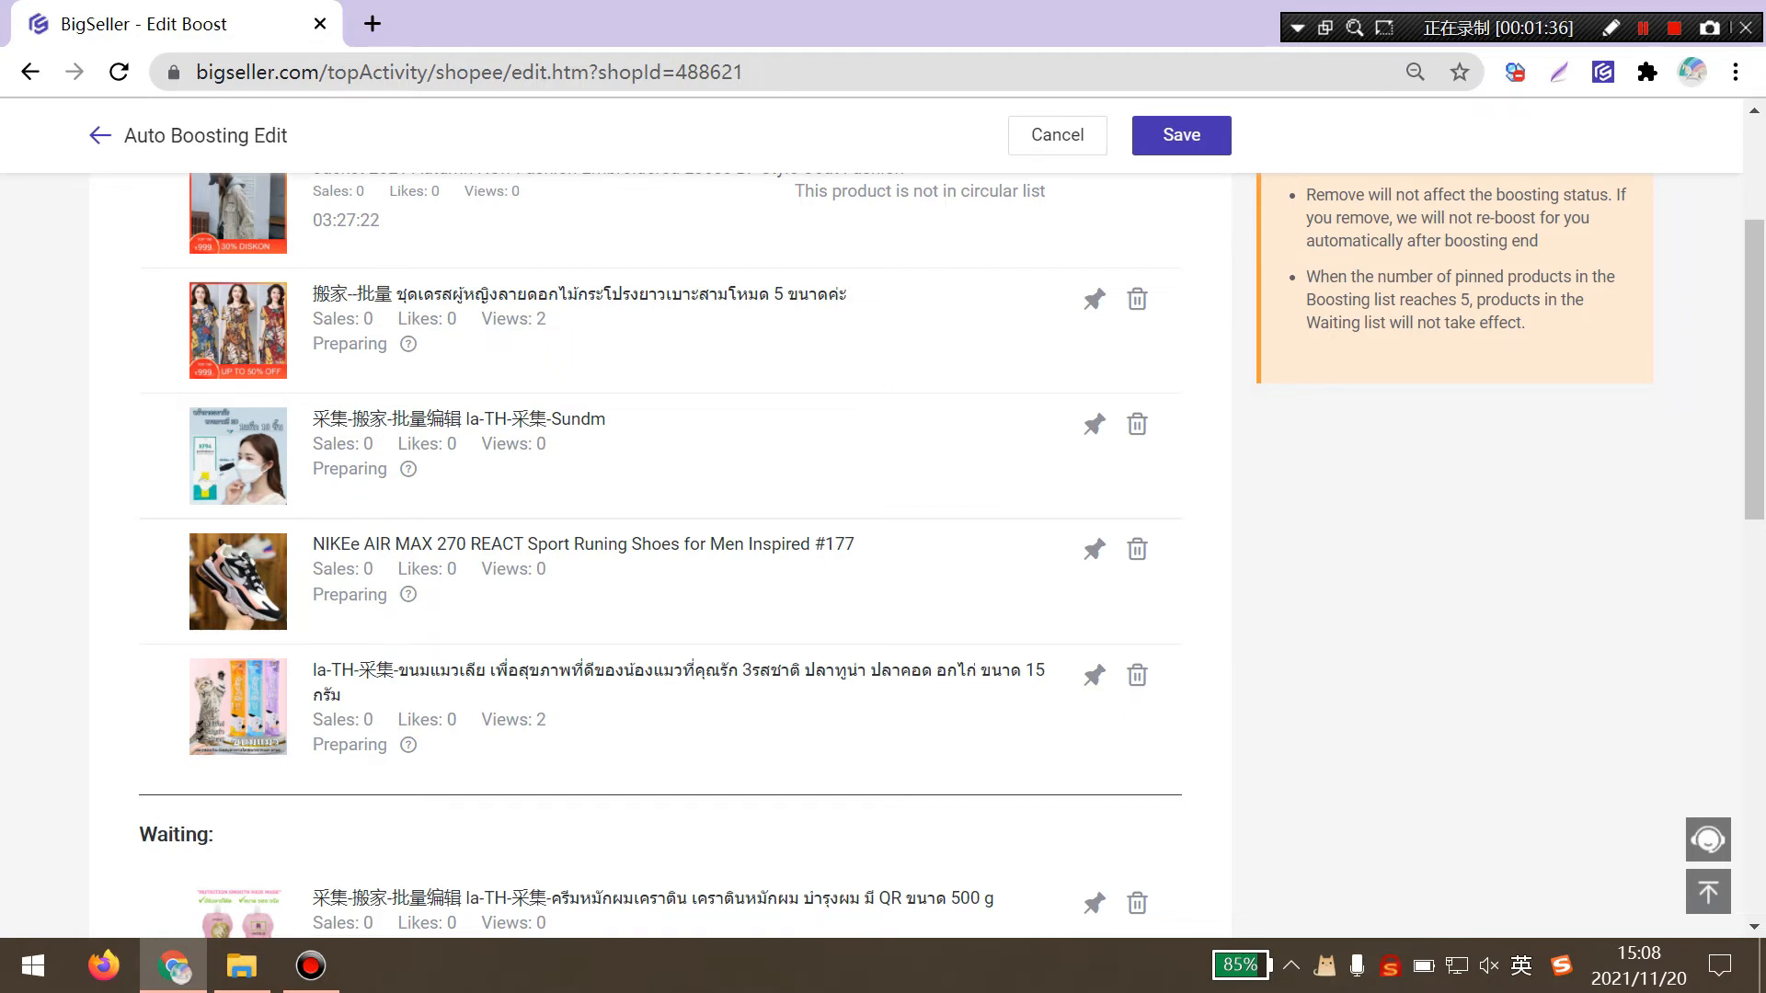
scroll("down", 3)
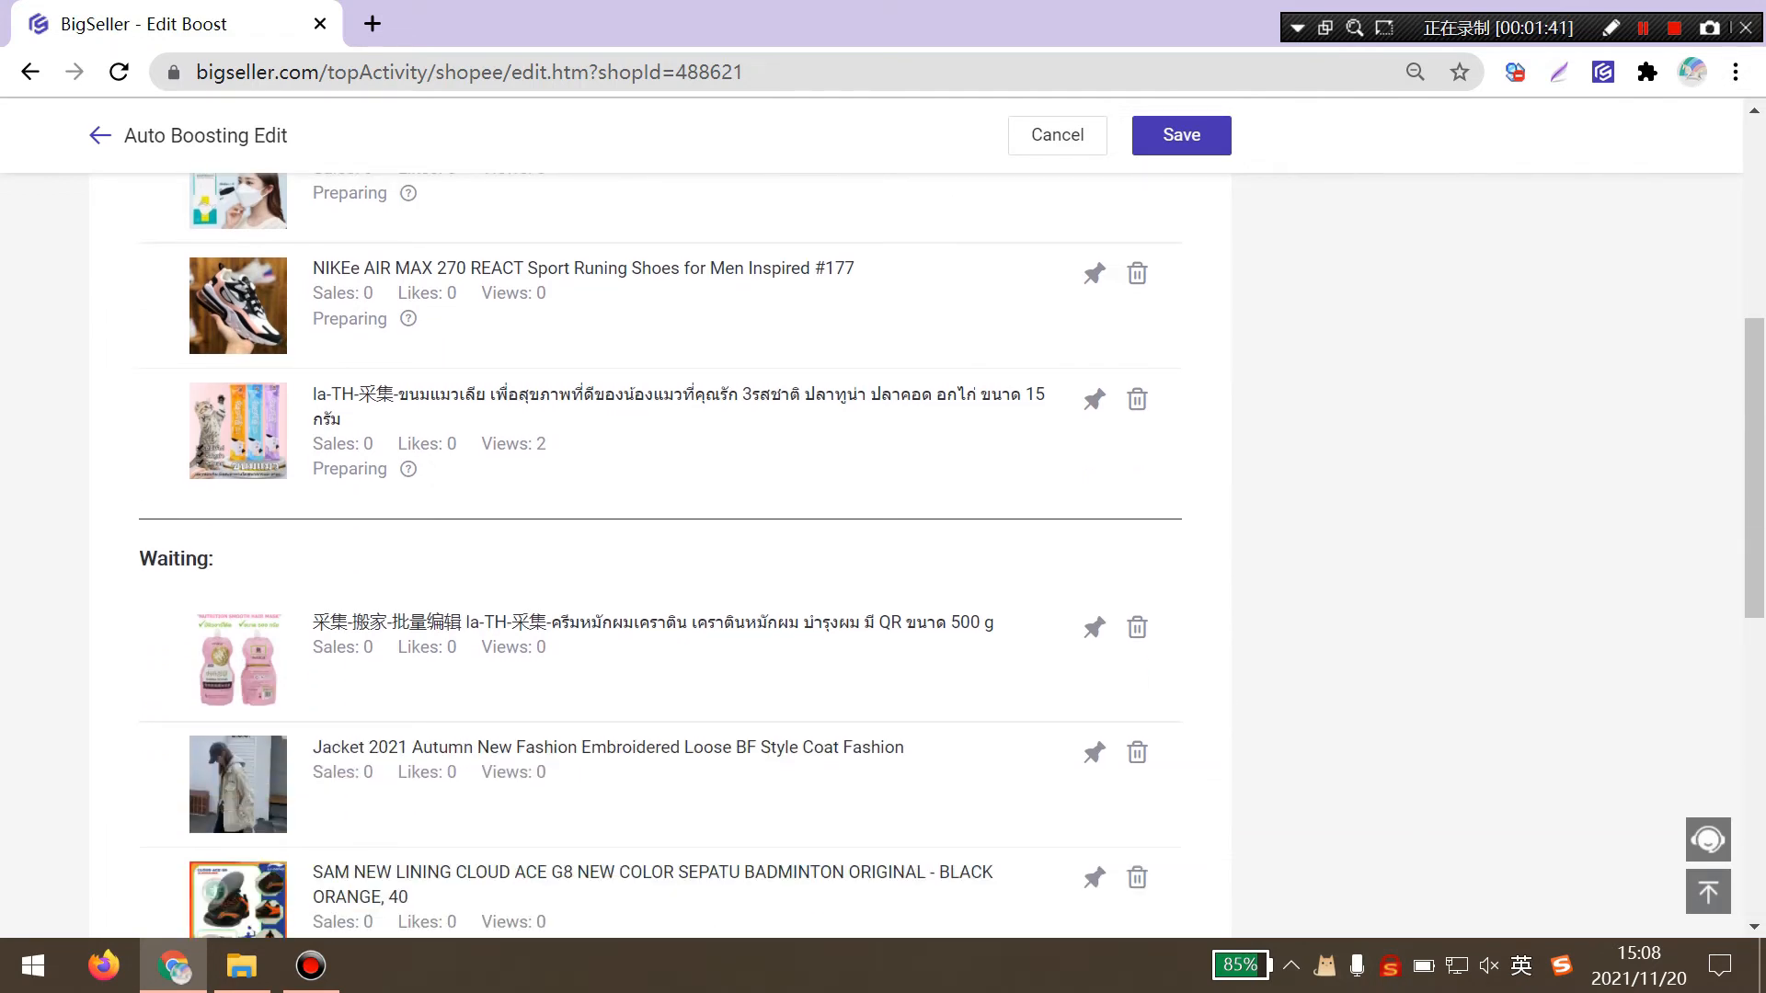
scroll("down", 3)
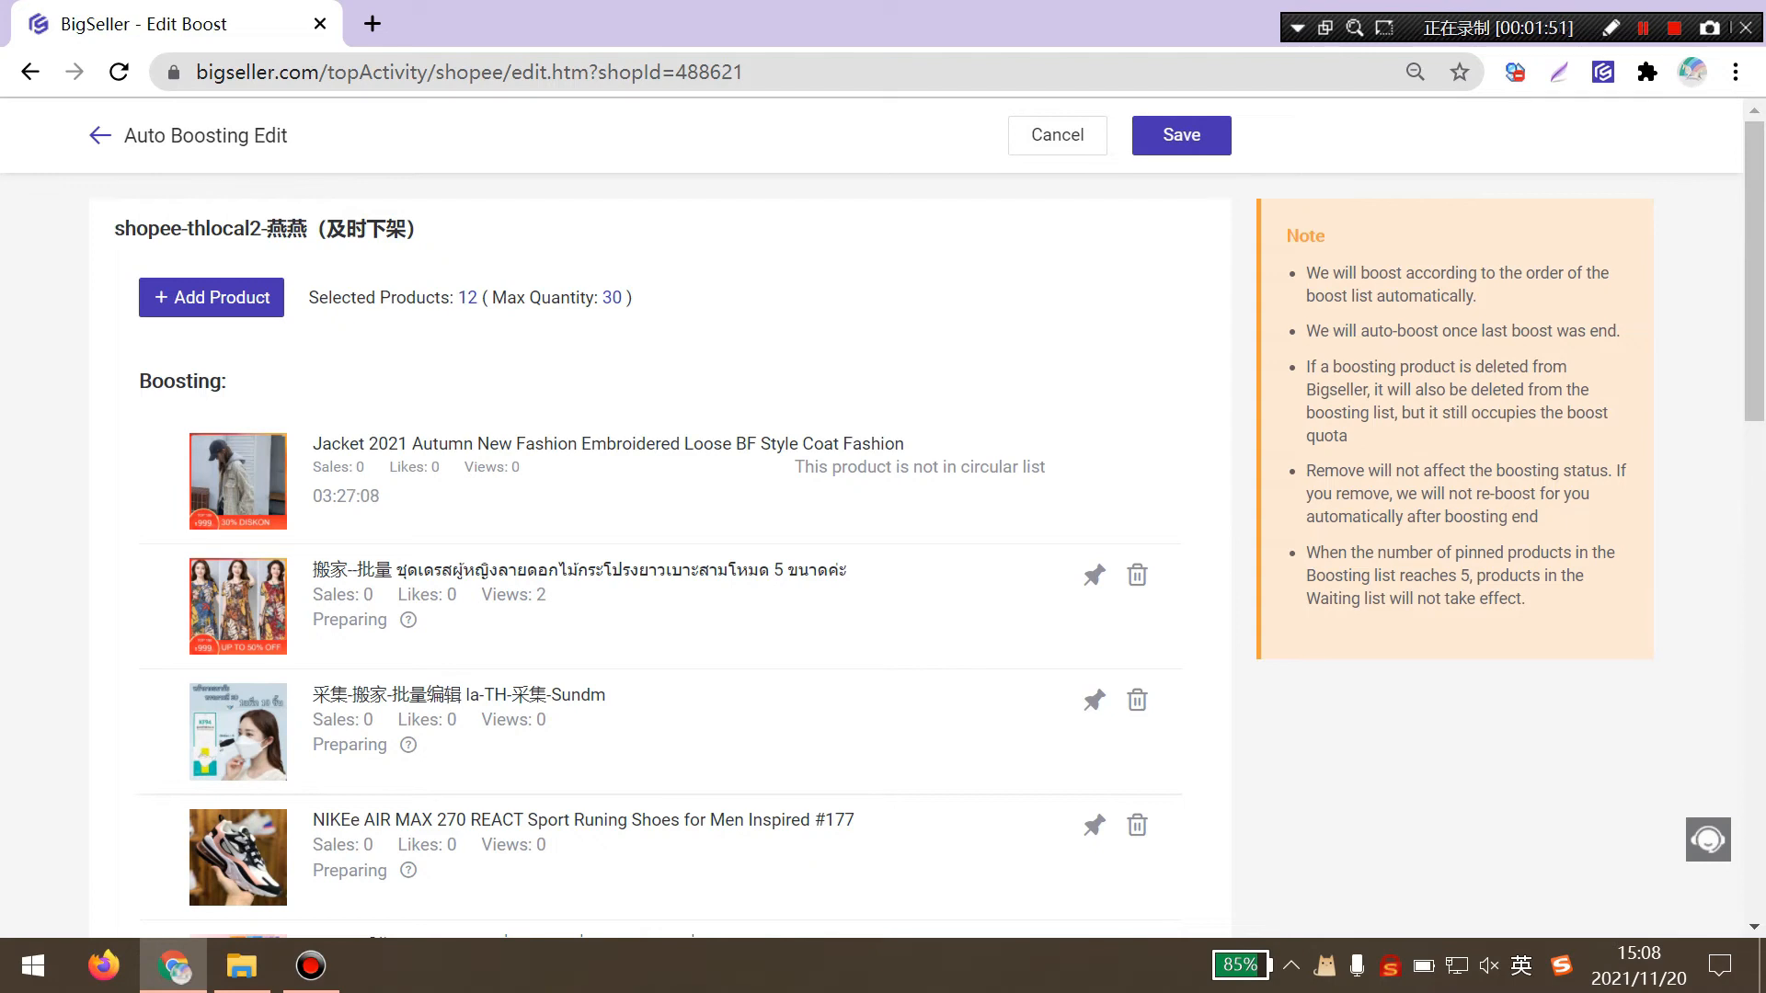
mouse_move(1093, 574)
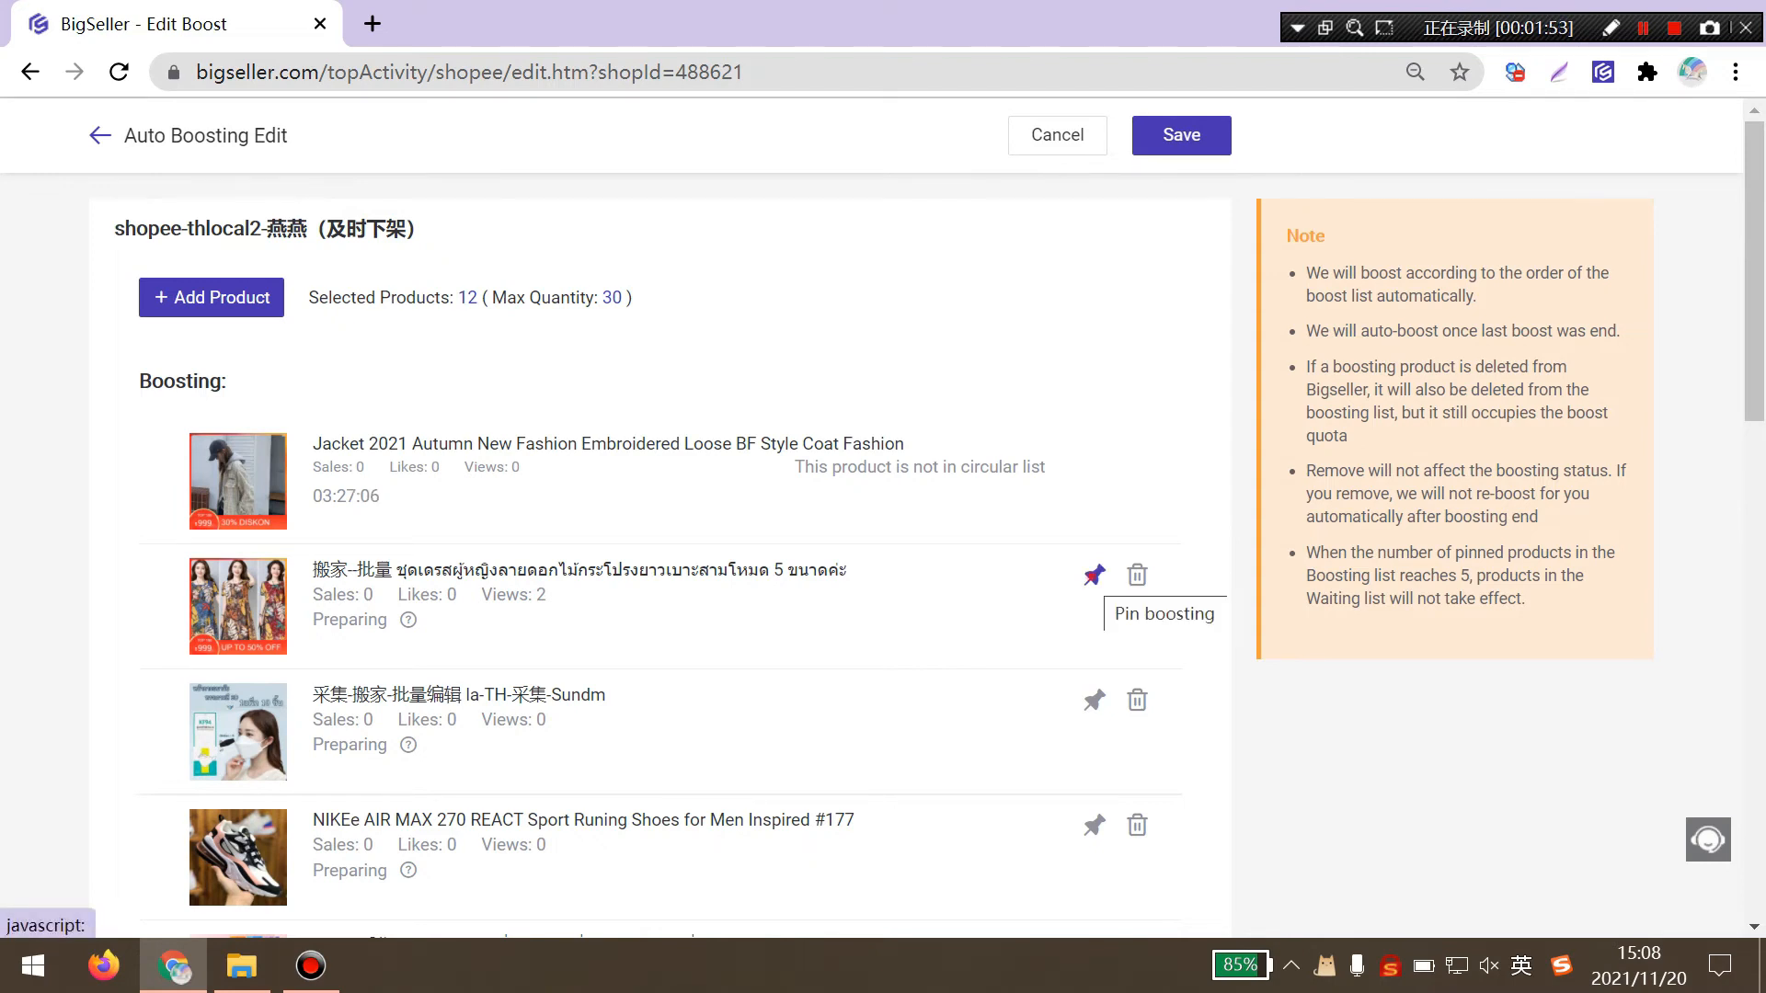
Pin the floral dress product in the Boosting list
left_click(1093, 574)
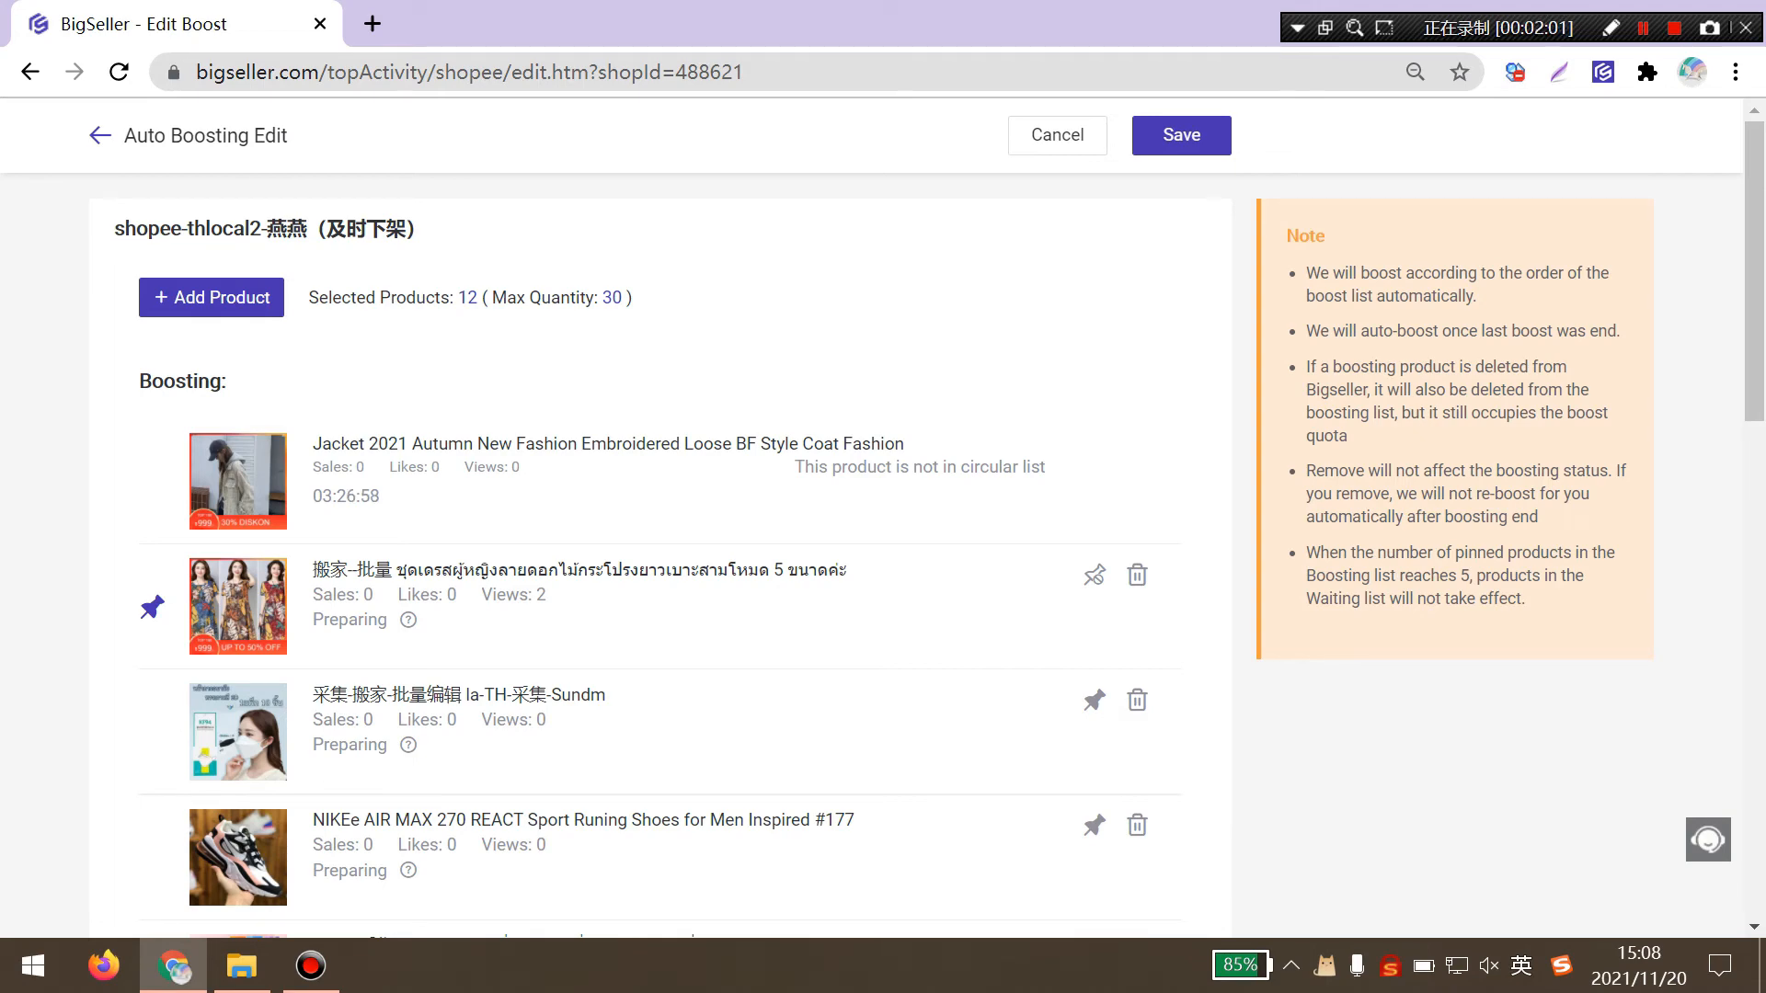
scroll("down", 3)
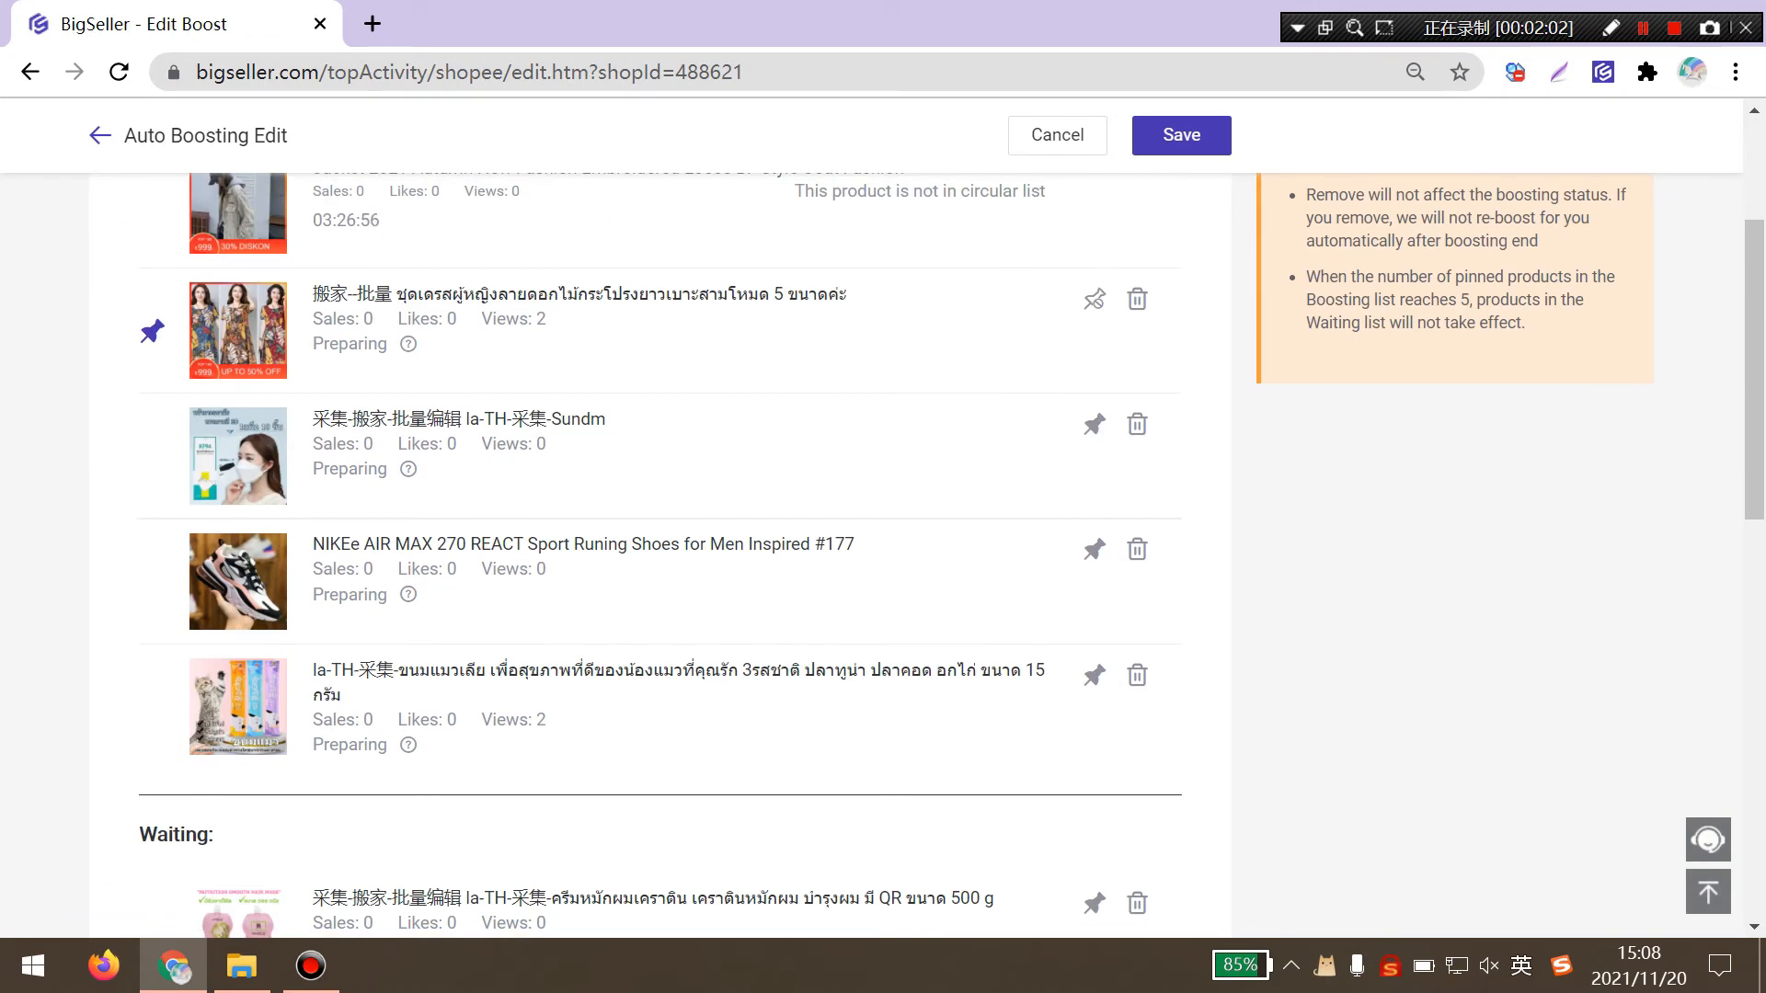
scroll("down", 3)
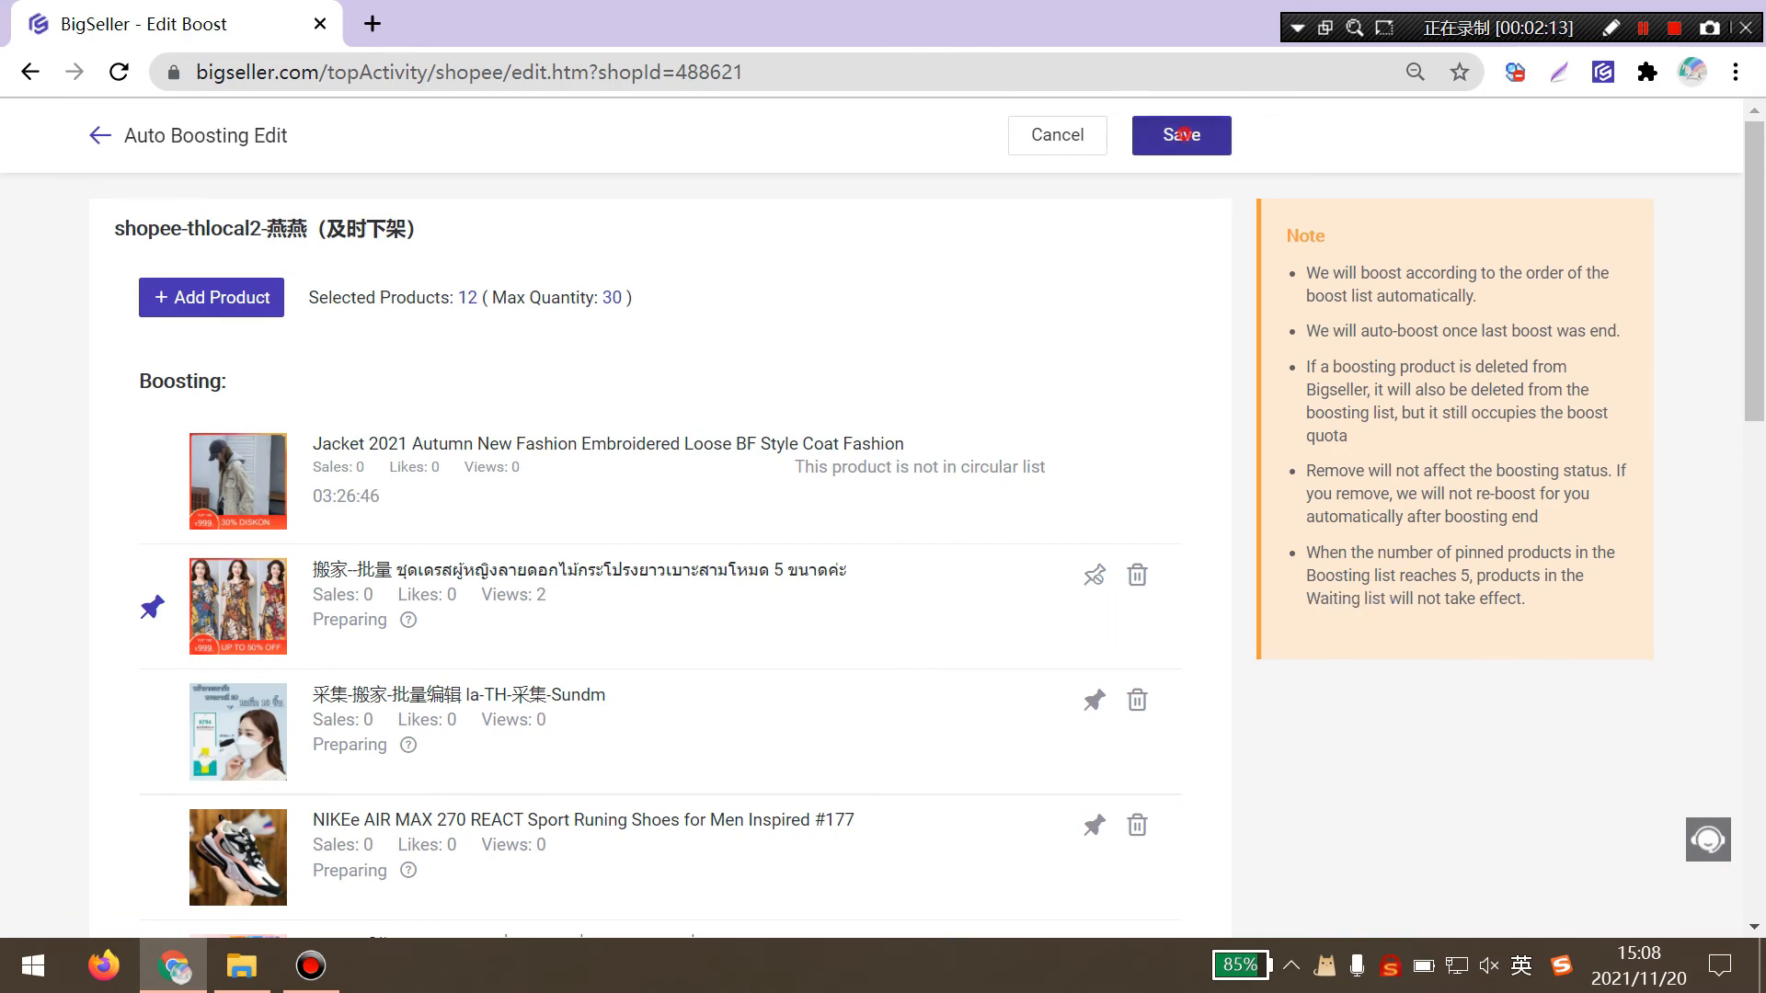
Save the thlocal2 boost list and turn its Active toggle on
left_click(1179, 135)
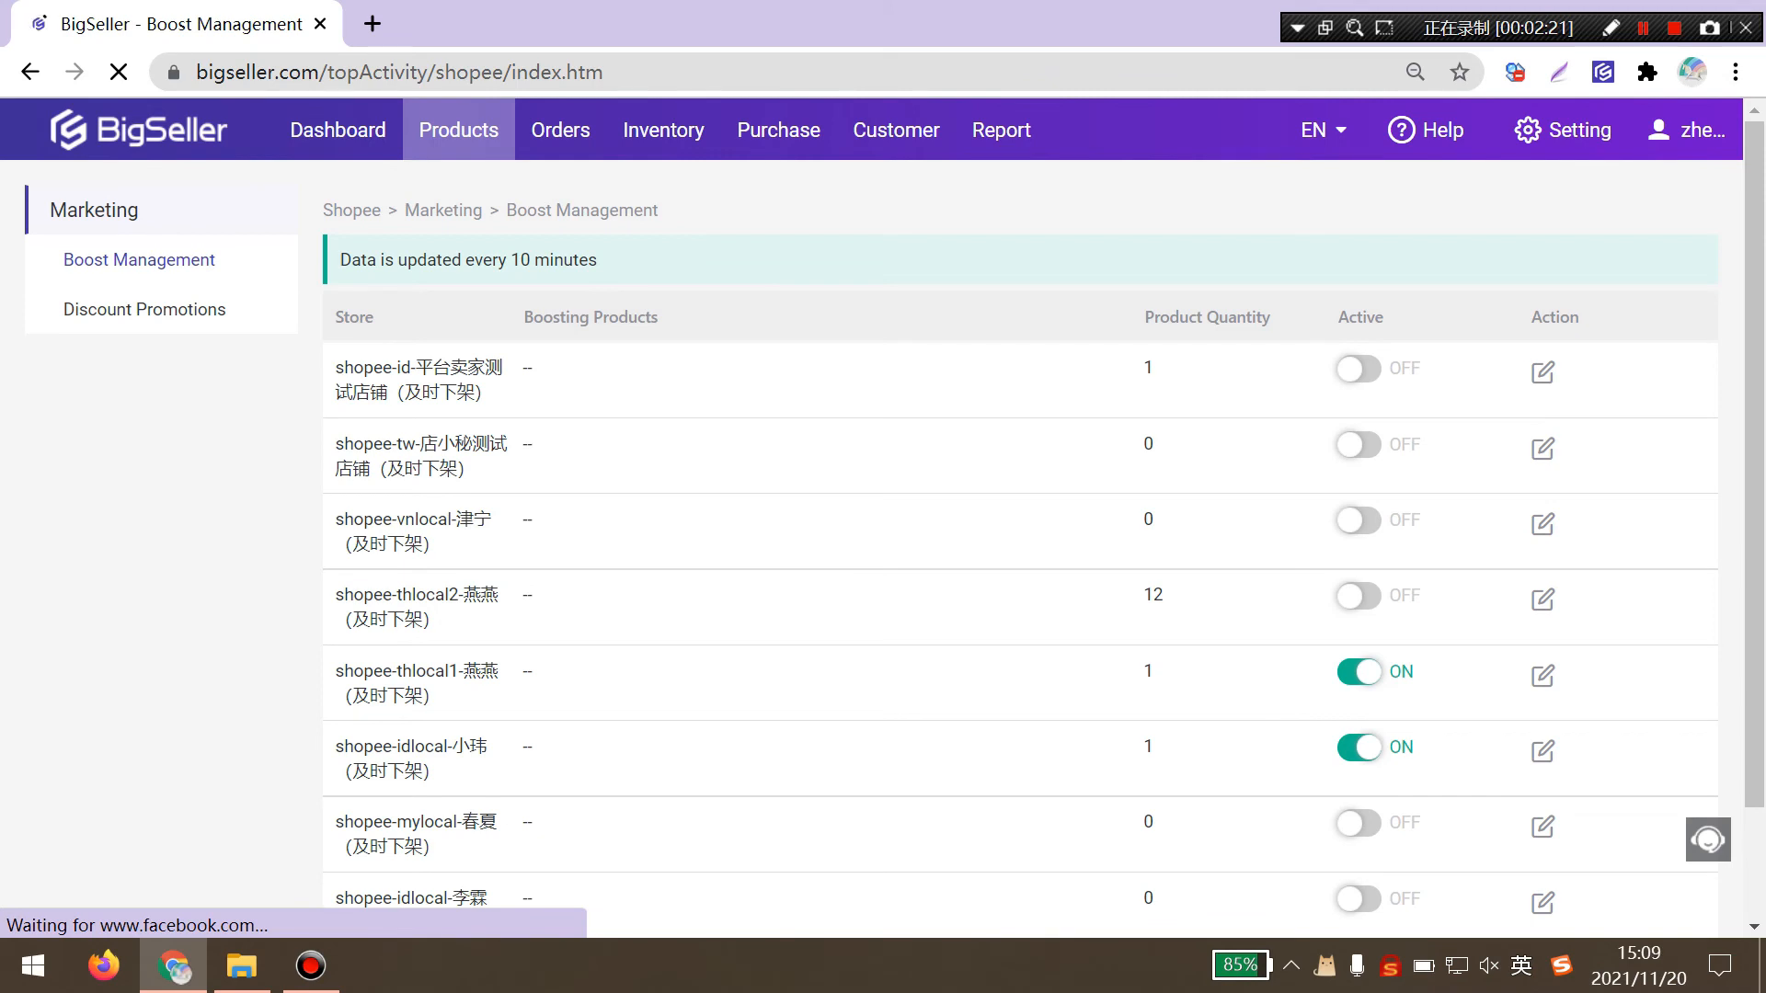
left_click(1358, 595)
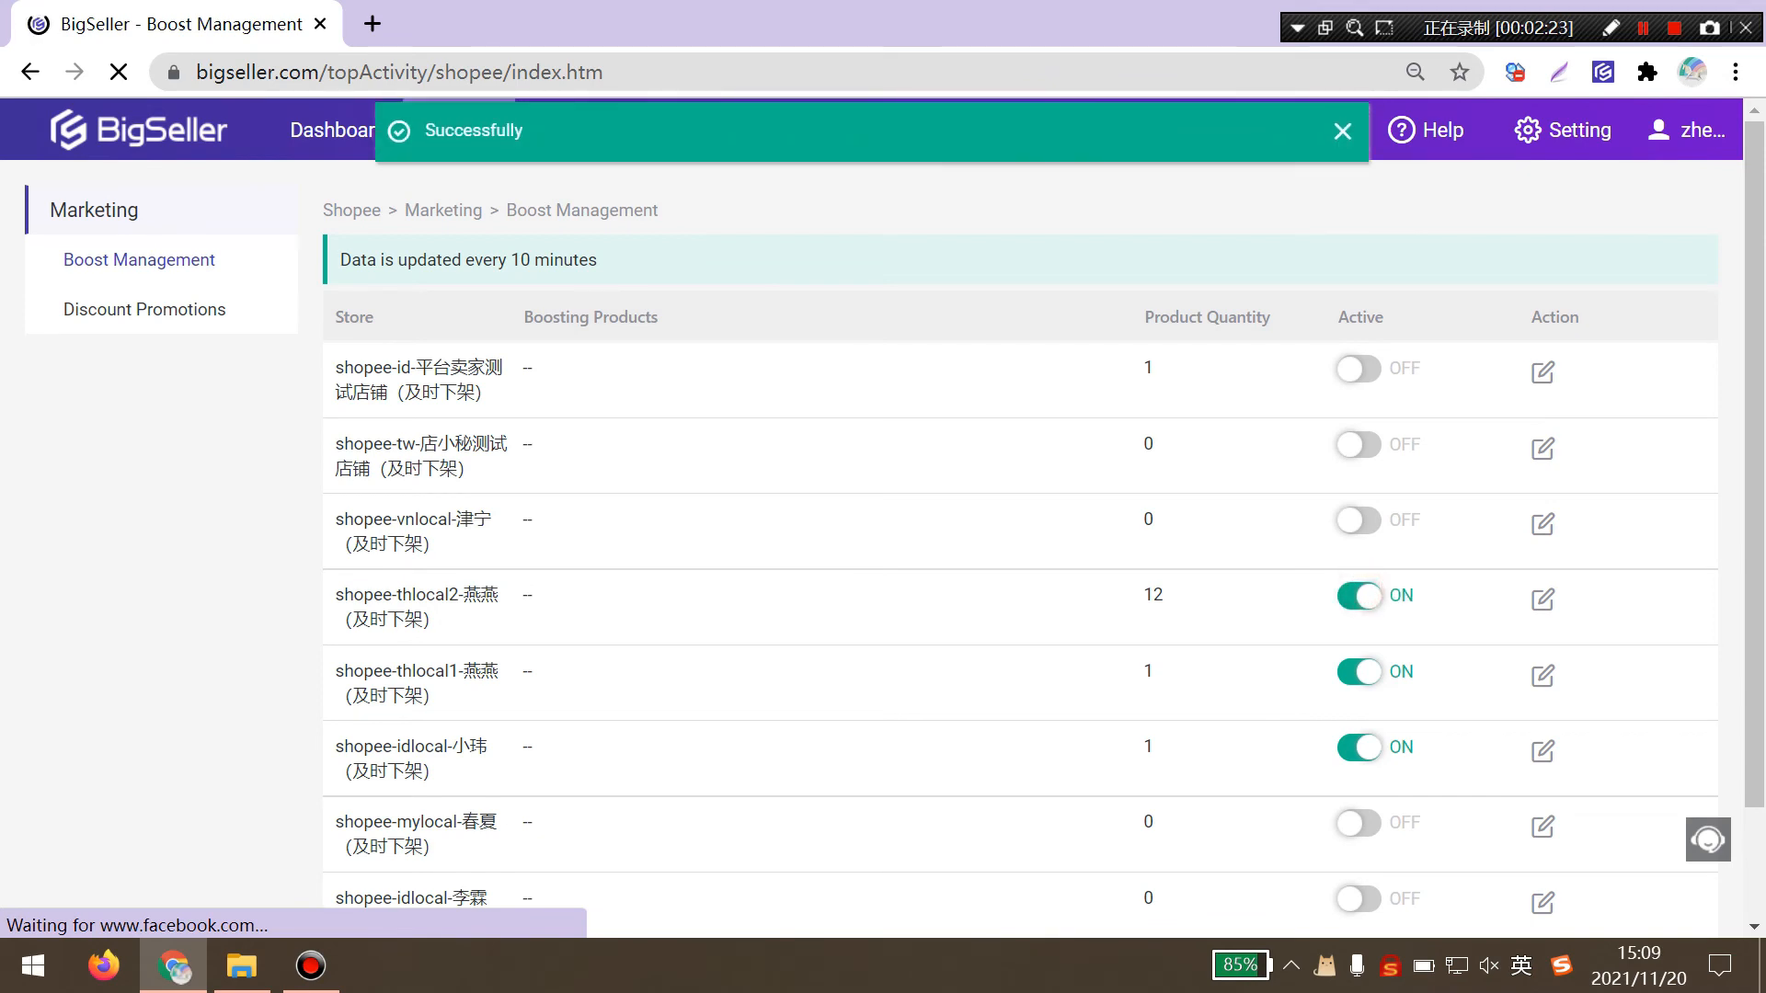